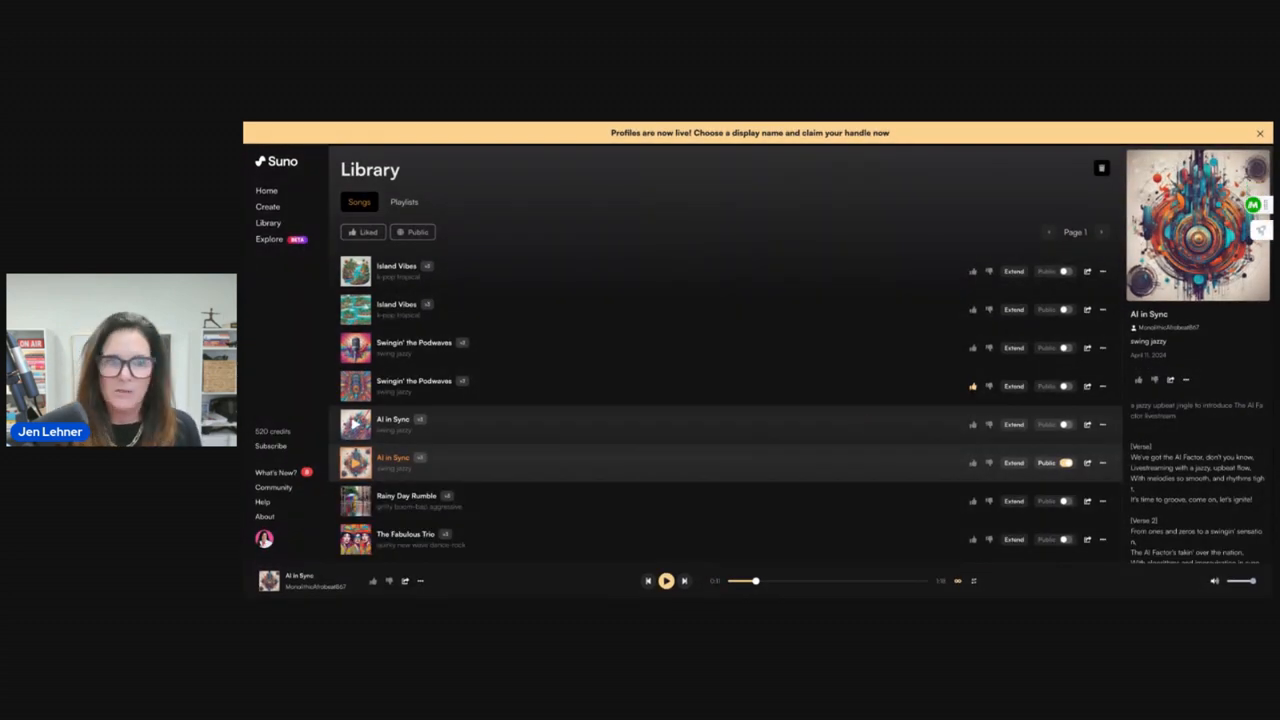
pyautogui.moveTo(848, 340)
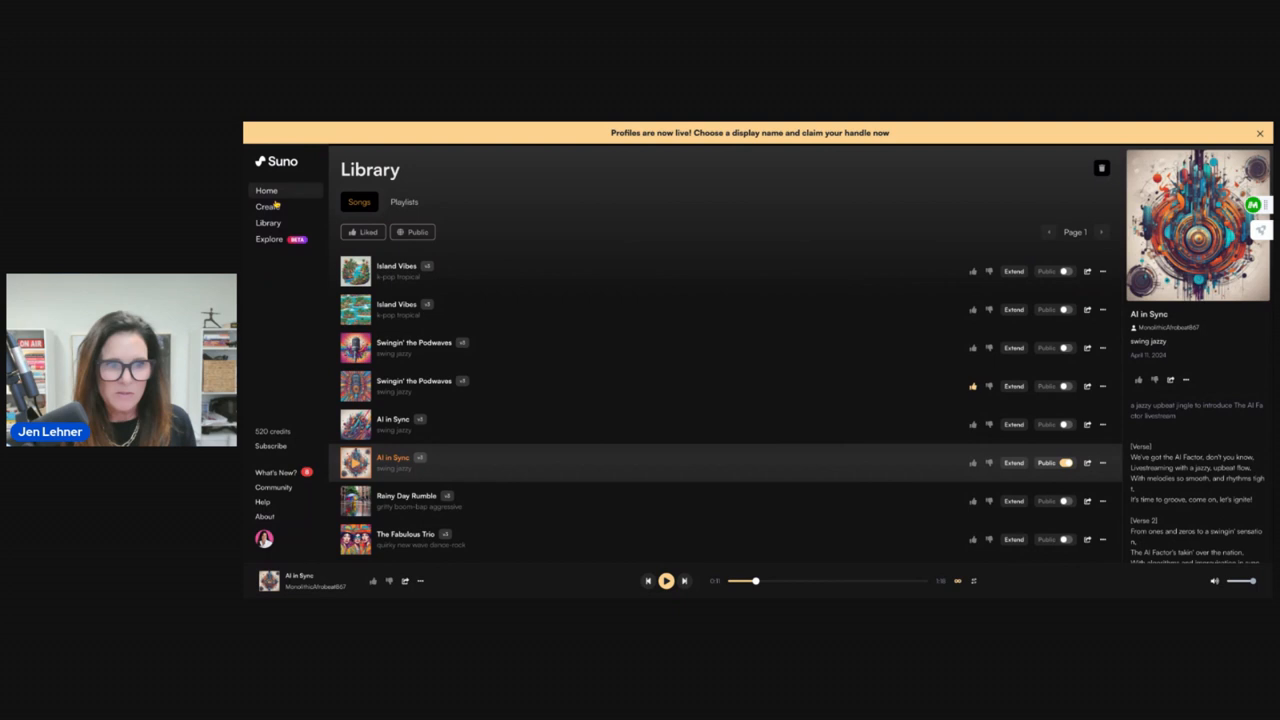
pyautogui.moveTo(267, 207)
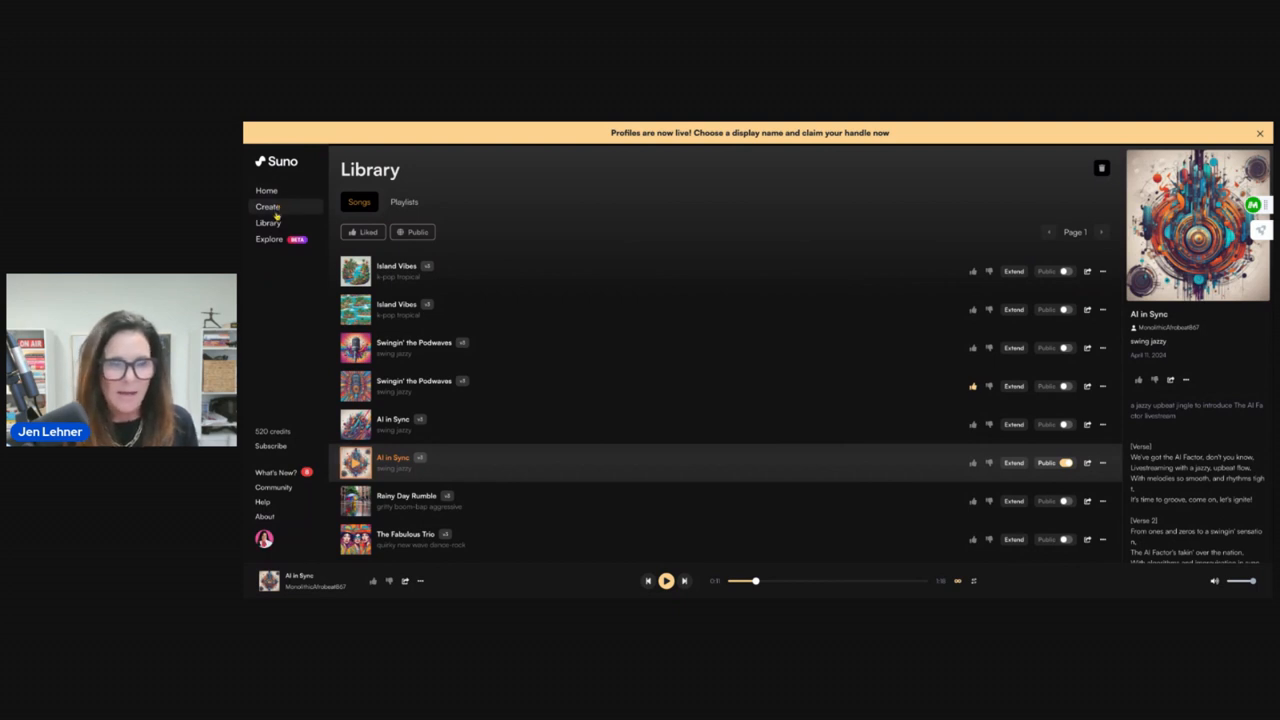
# Open Suno's Create page, showing existing songs beside the description form with its example prompt.
pyautogui.click(267, 206)
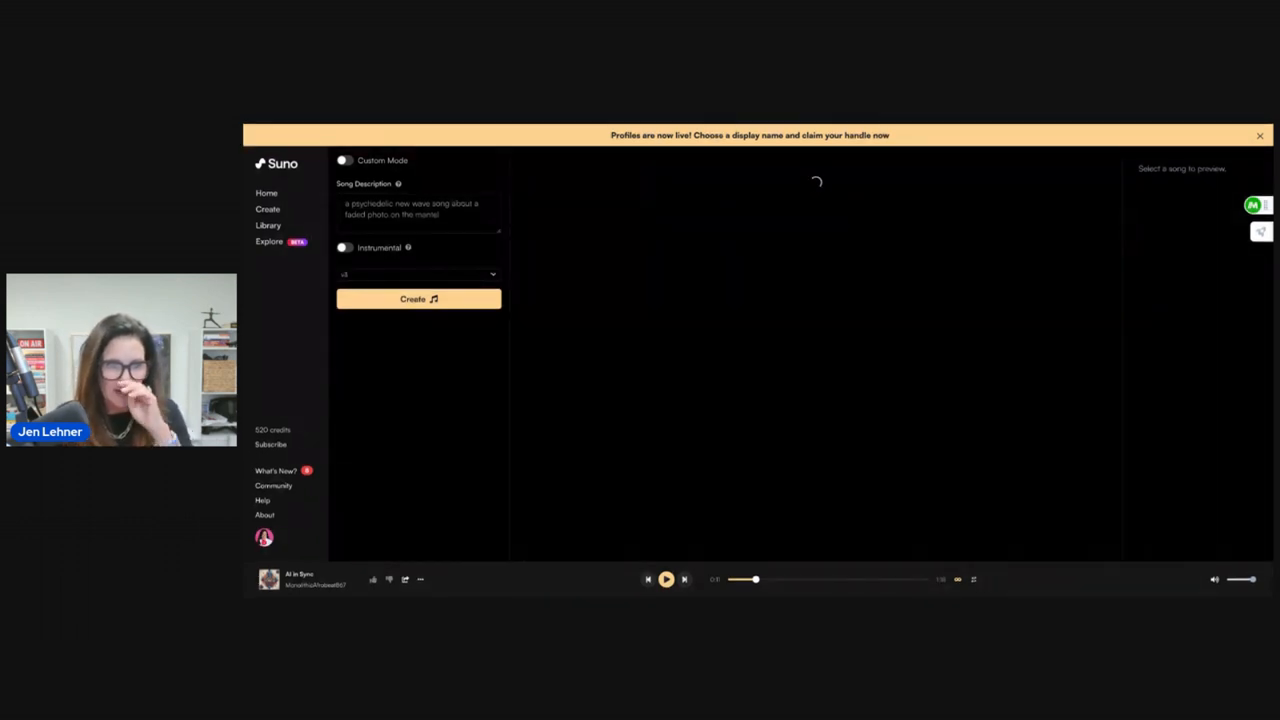
pyautogui.click(418, 210)
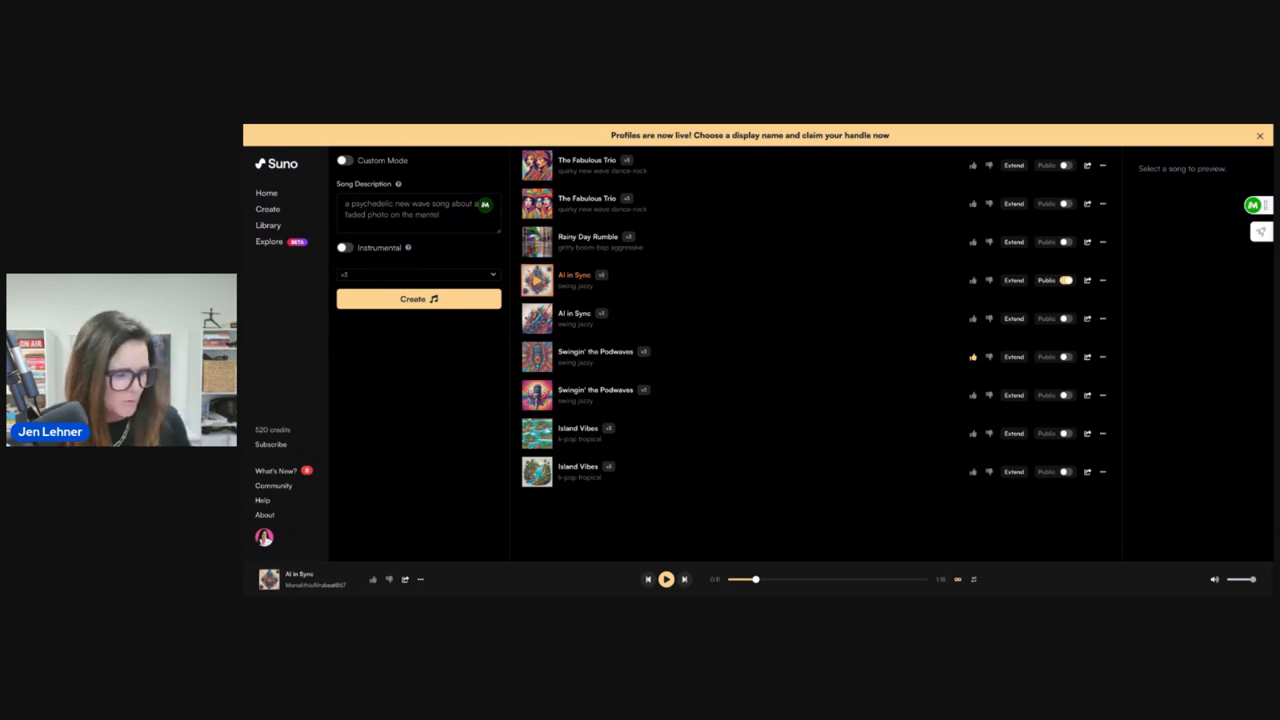
# Replace the example prompt with 'an upbeat jazzy tune about going fishing in charleston'.
pyautogui.click(418, 213)
pyautogui.write('a')
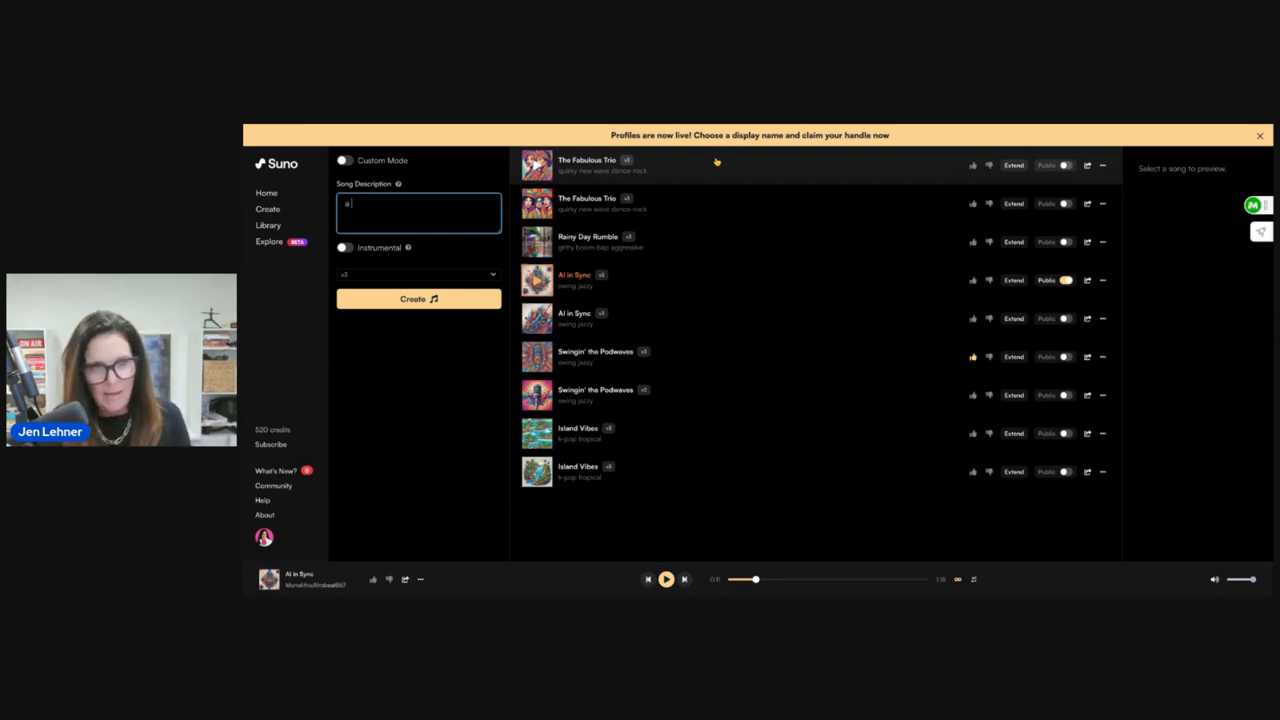
pyautogui.write('ja')
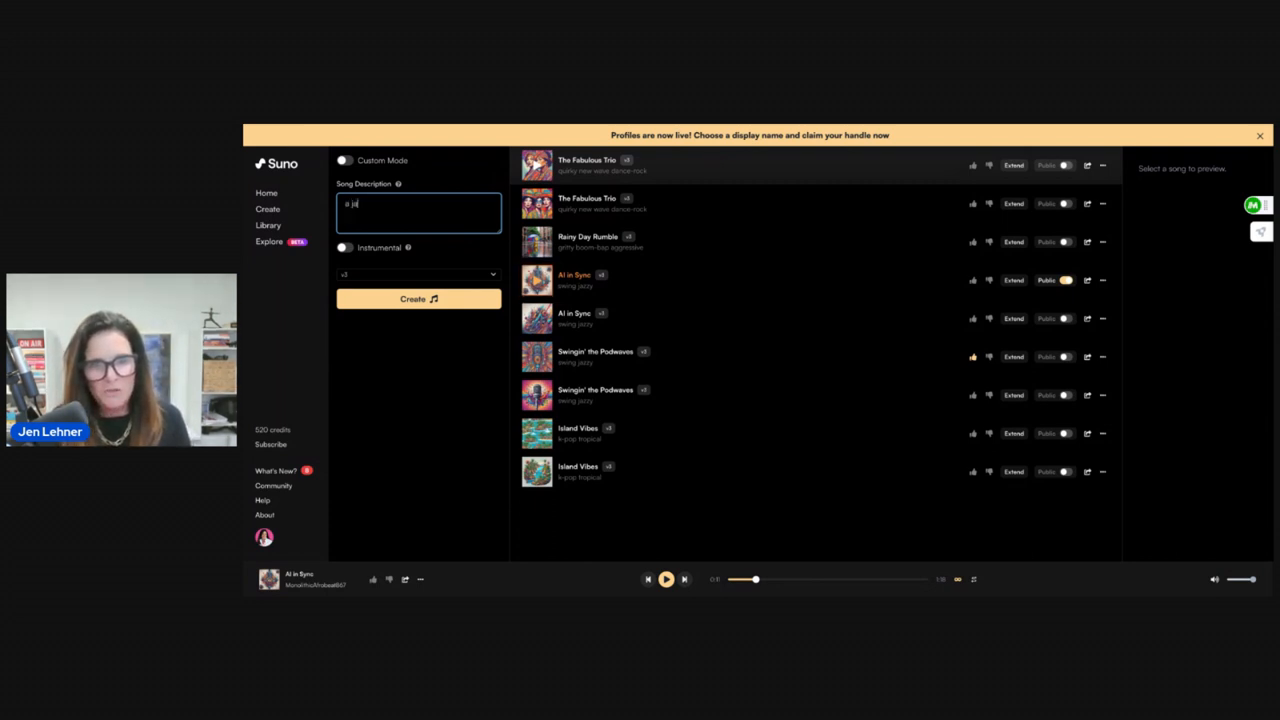
pyautogui.write('an')
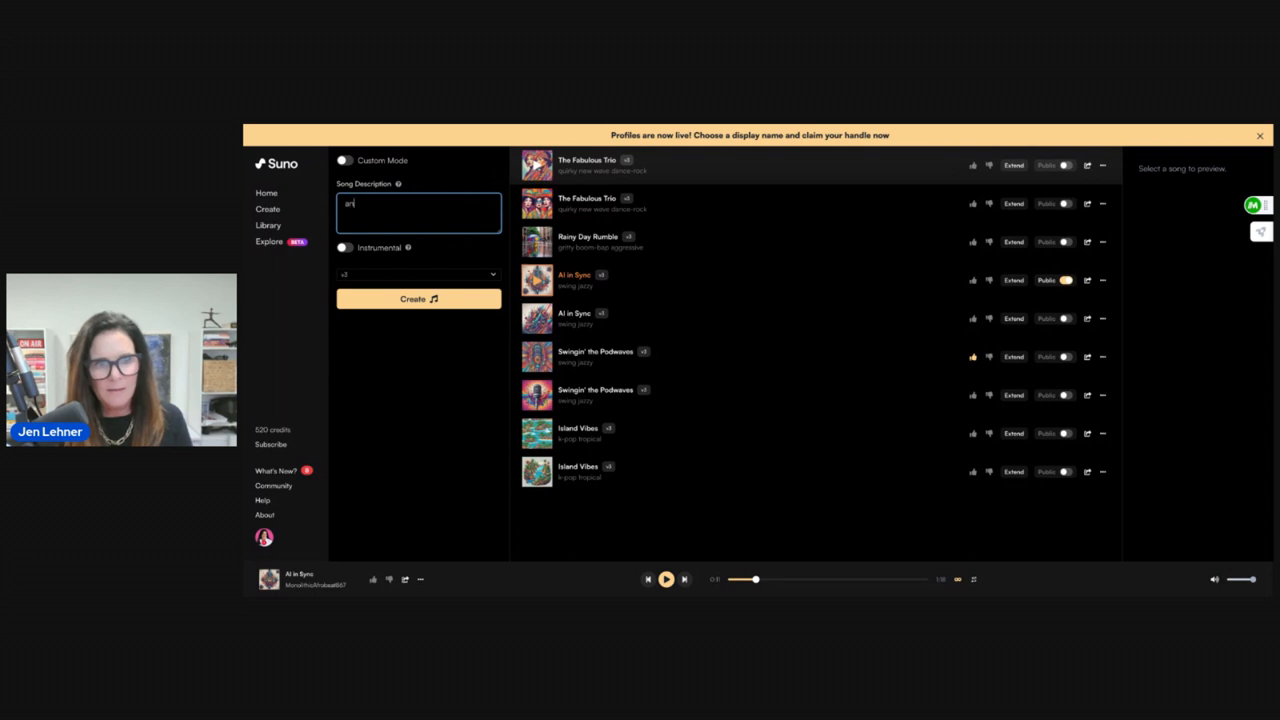
pyautogui.write('upbeat')
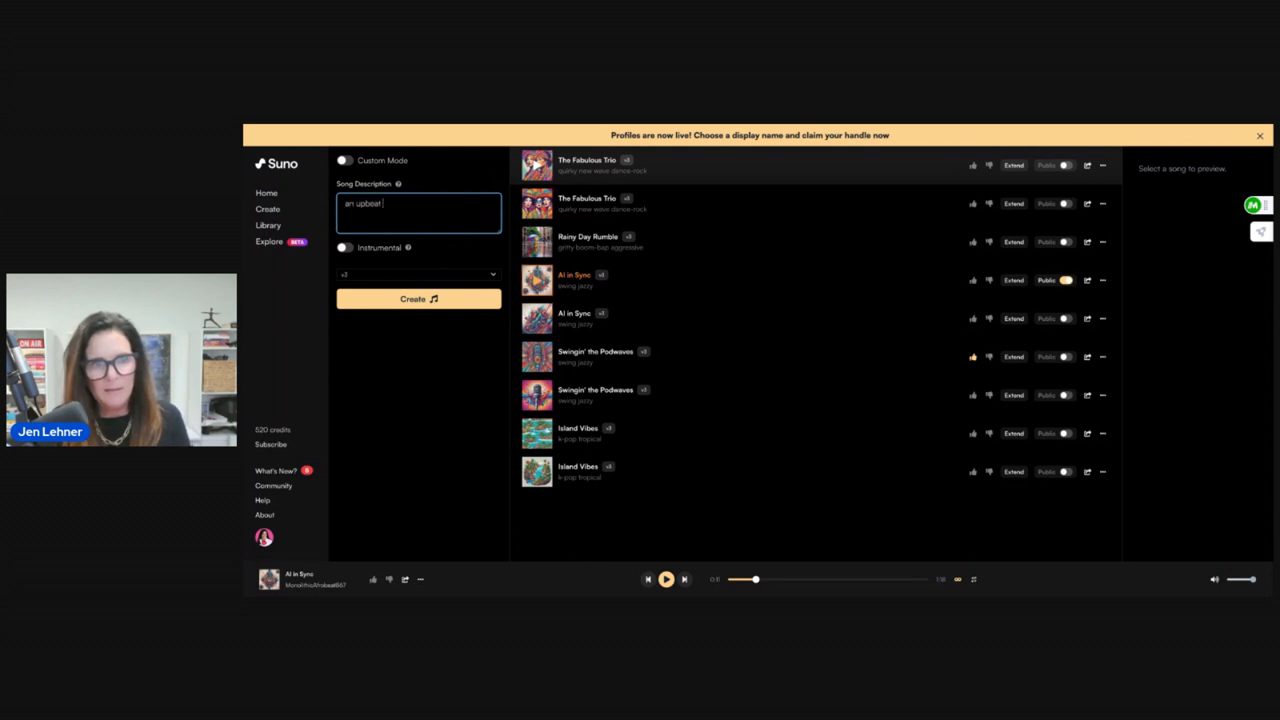
pyautogui.write('jazzy tune a')
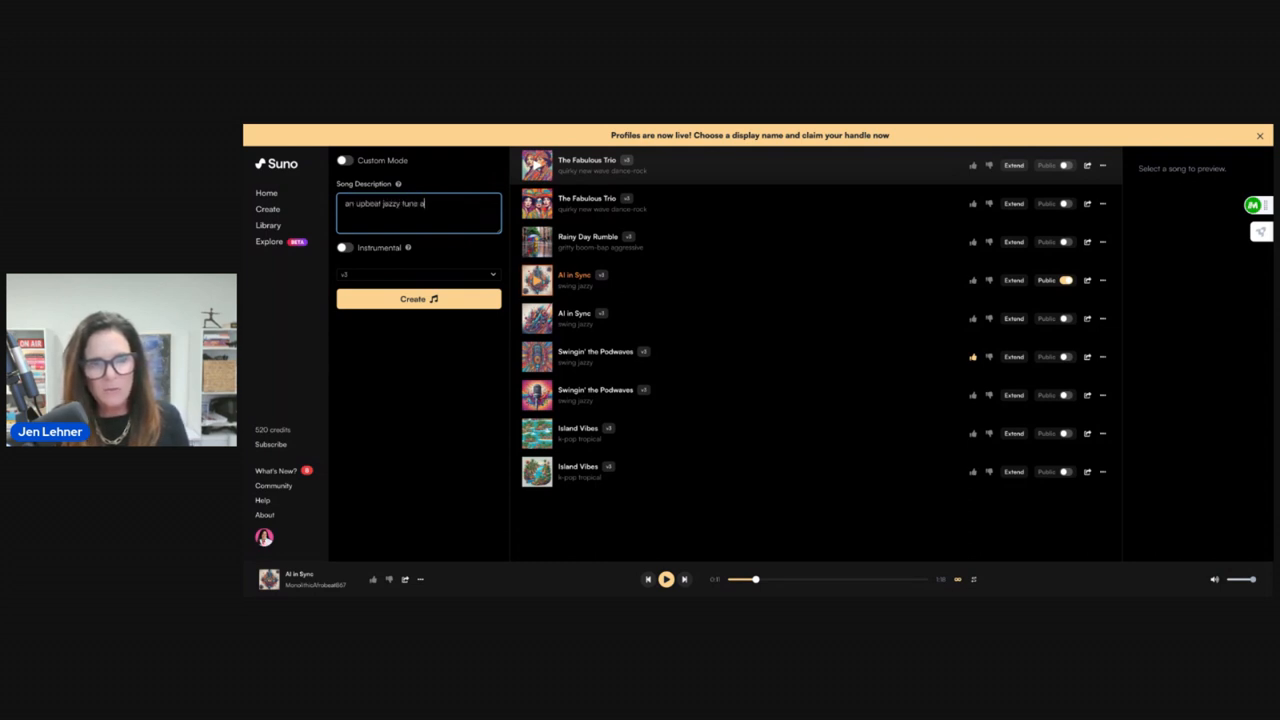
pyautogui.write('bout')
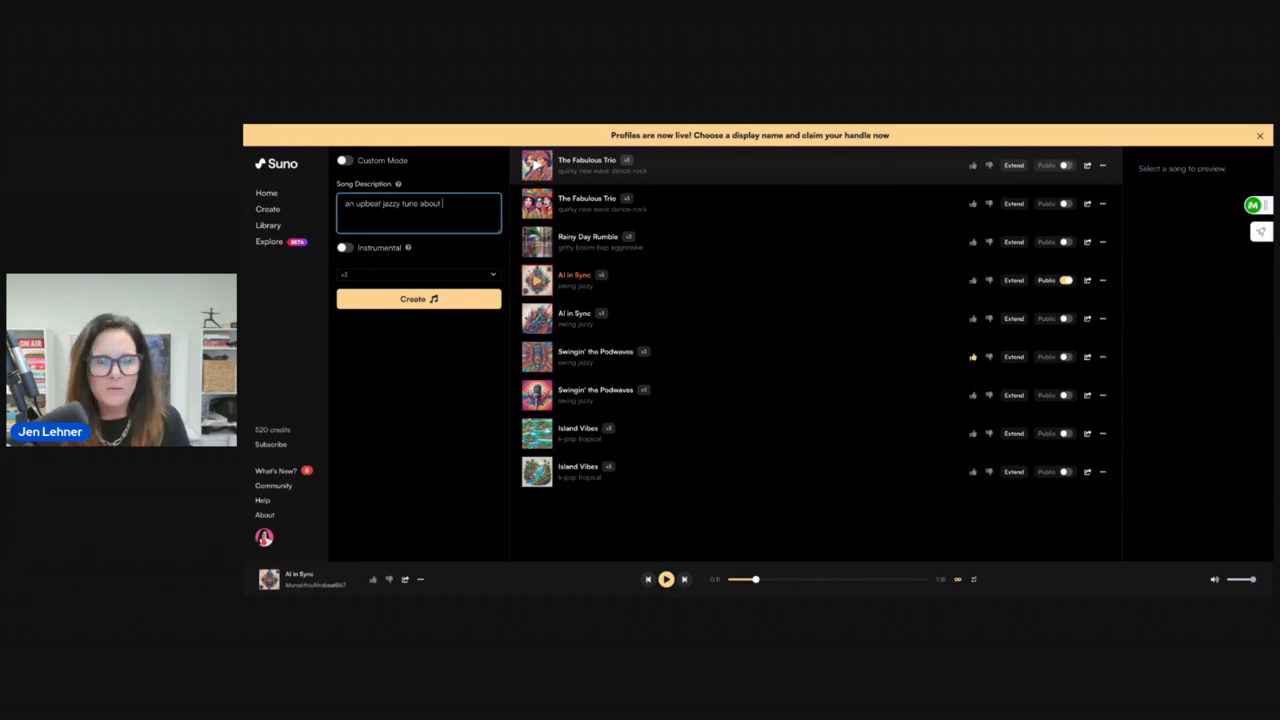
pyautogui.write('going')
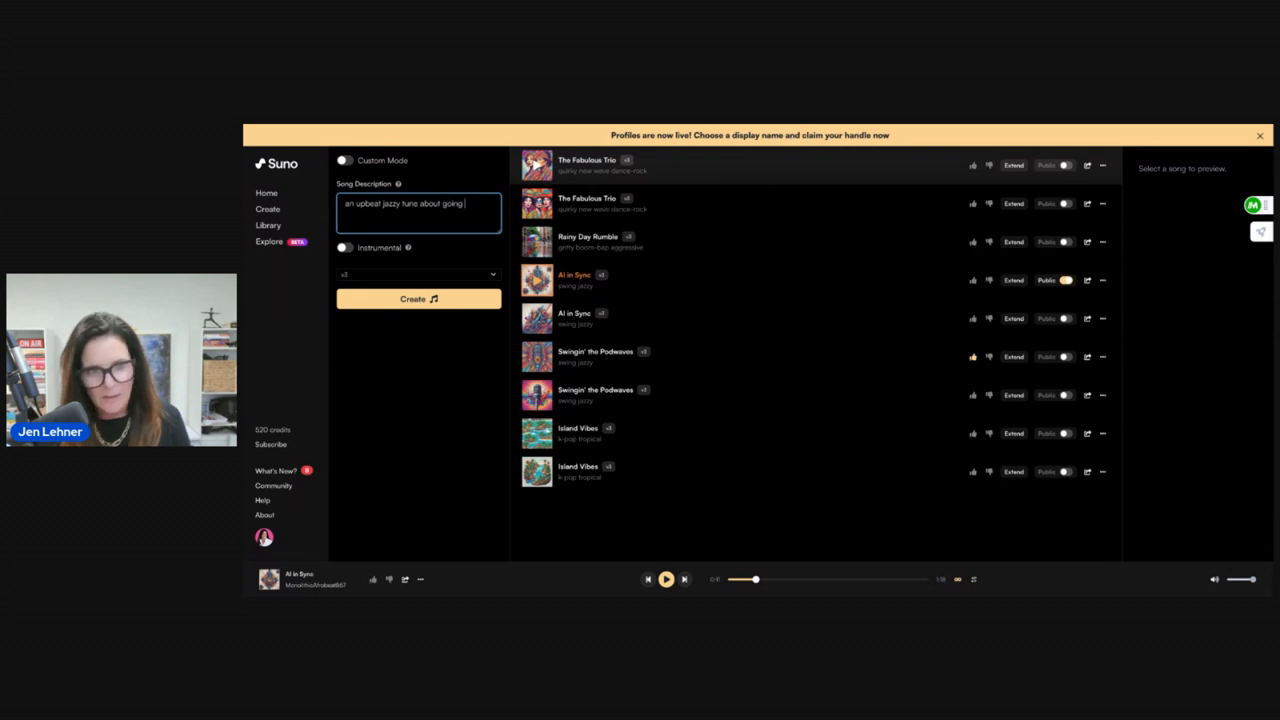
pyautogui.write('fishing')
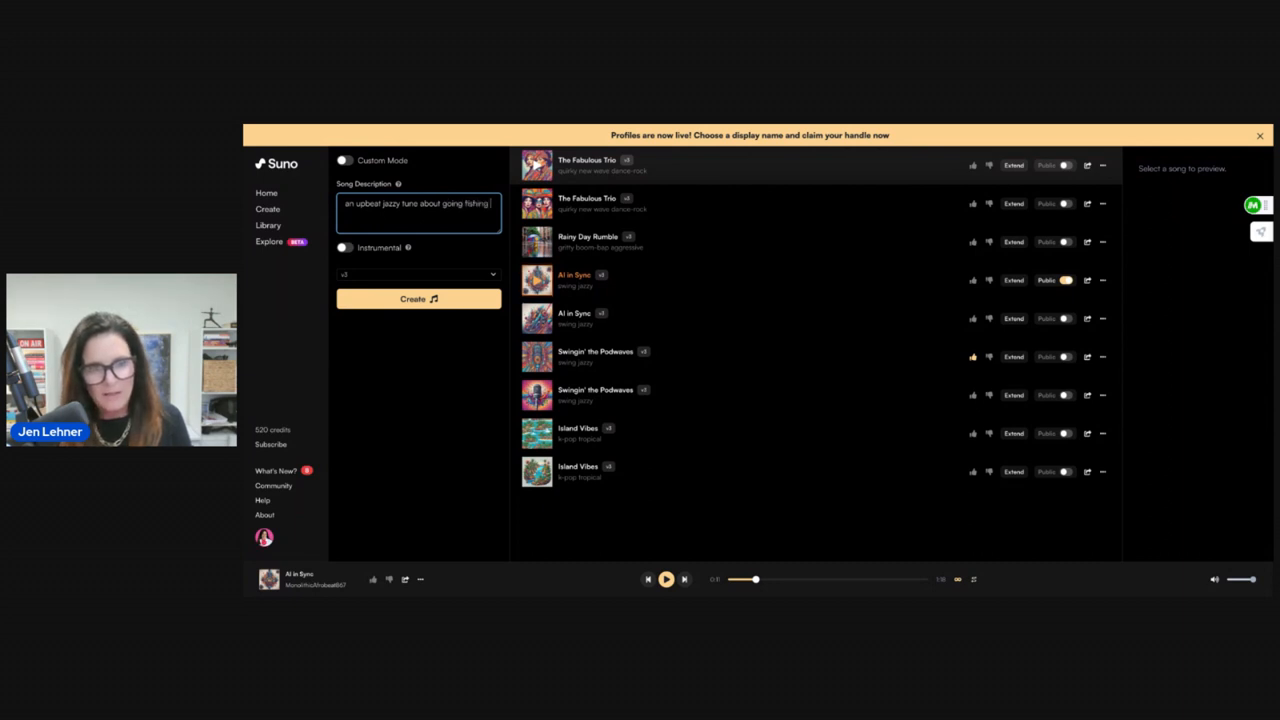
pyautogui.write('in charl')
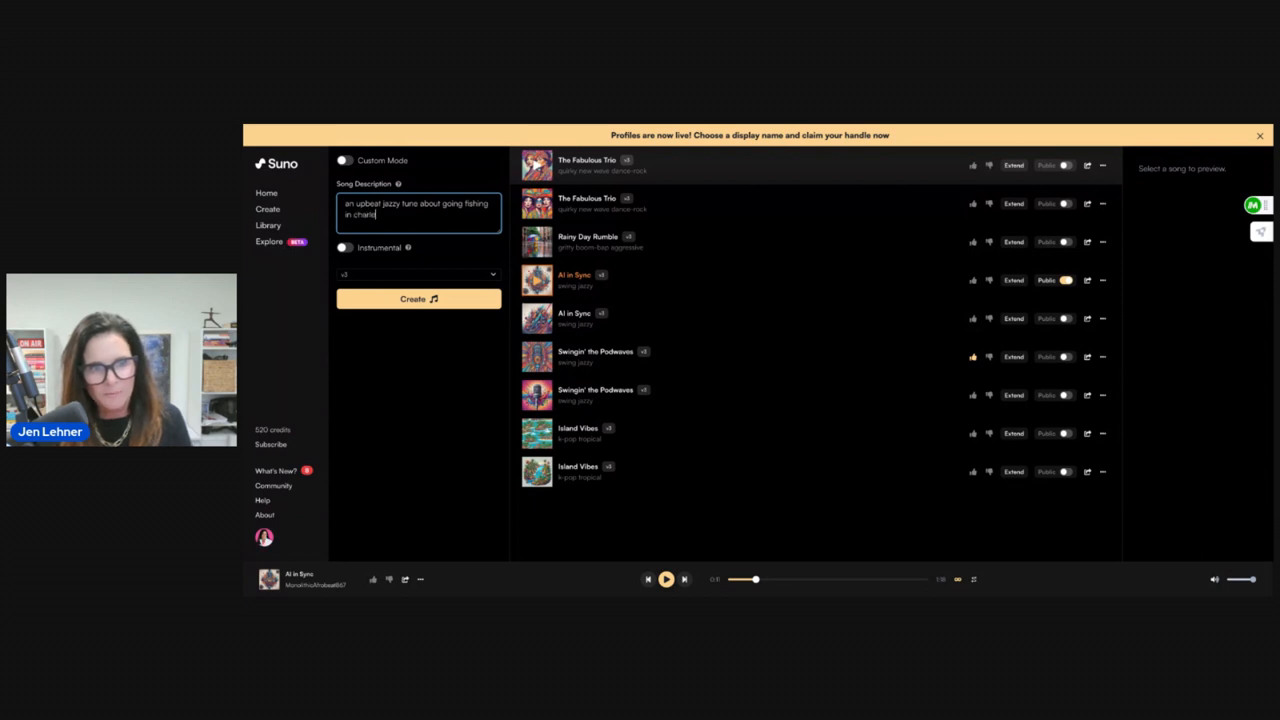
pyautogui.write('ston')
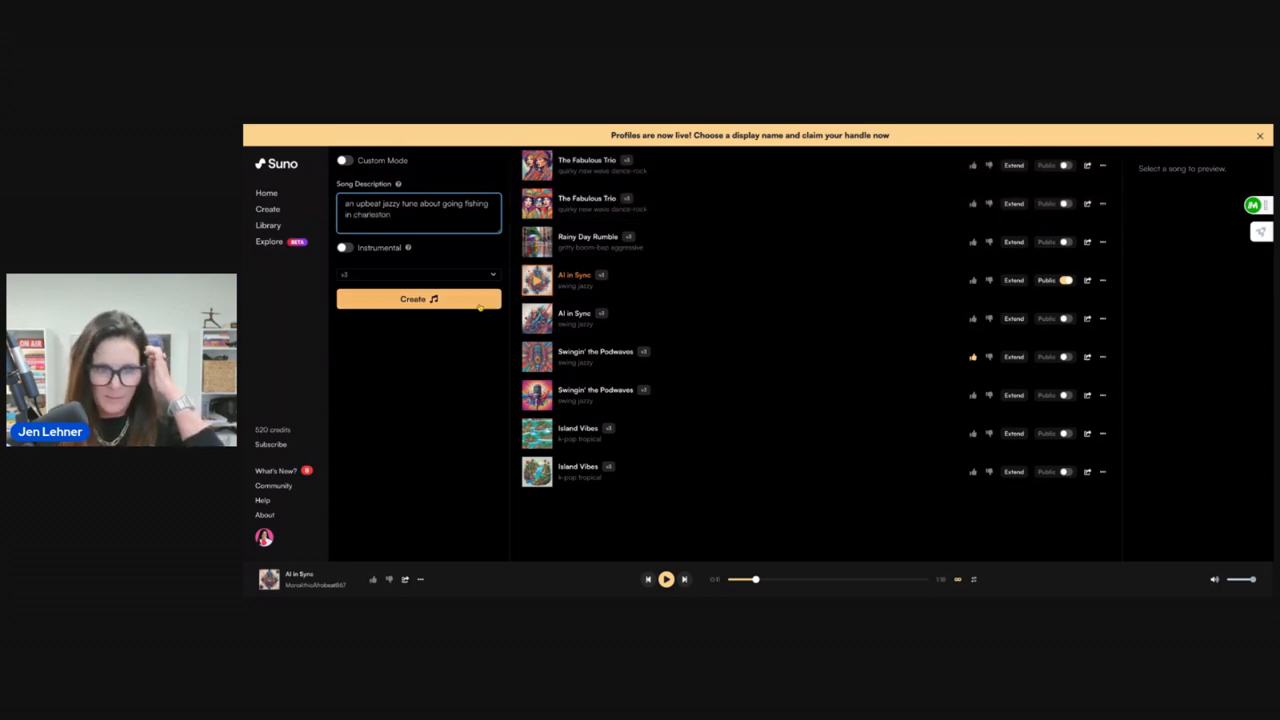
# Submit the fishing-in-Charleston description for song generation; Suno returns a system error.
pyautogui.click(418, 299)
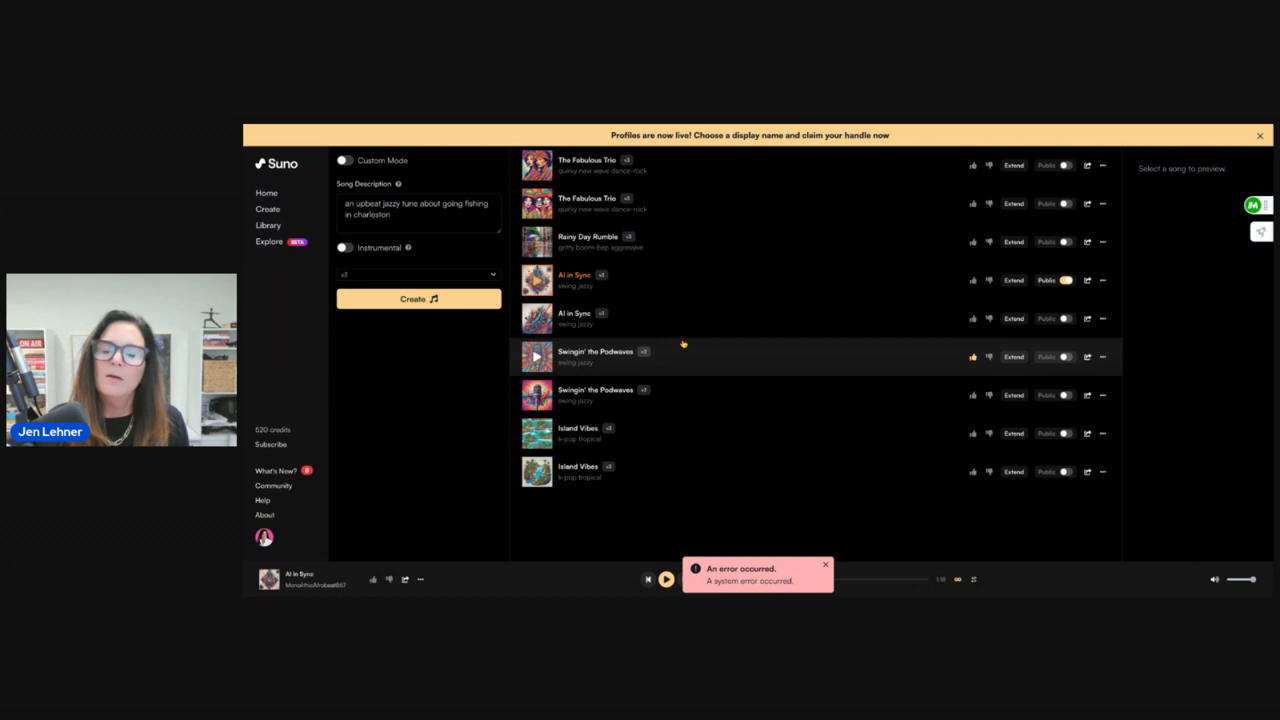
pyautogui.moveTo(703, 352)
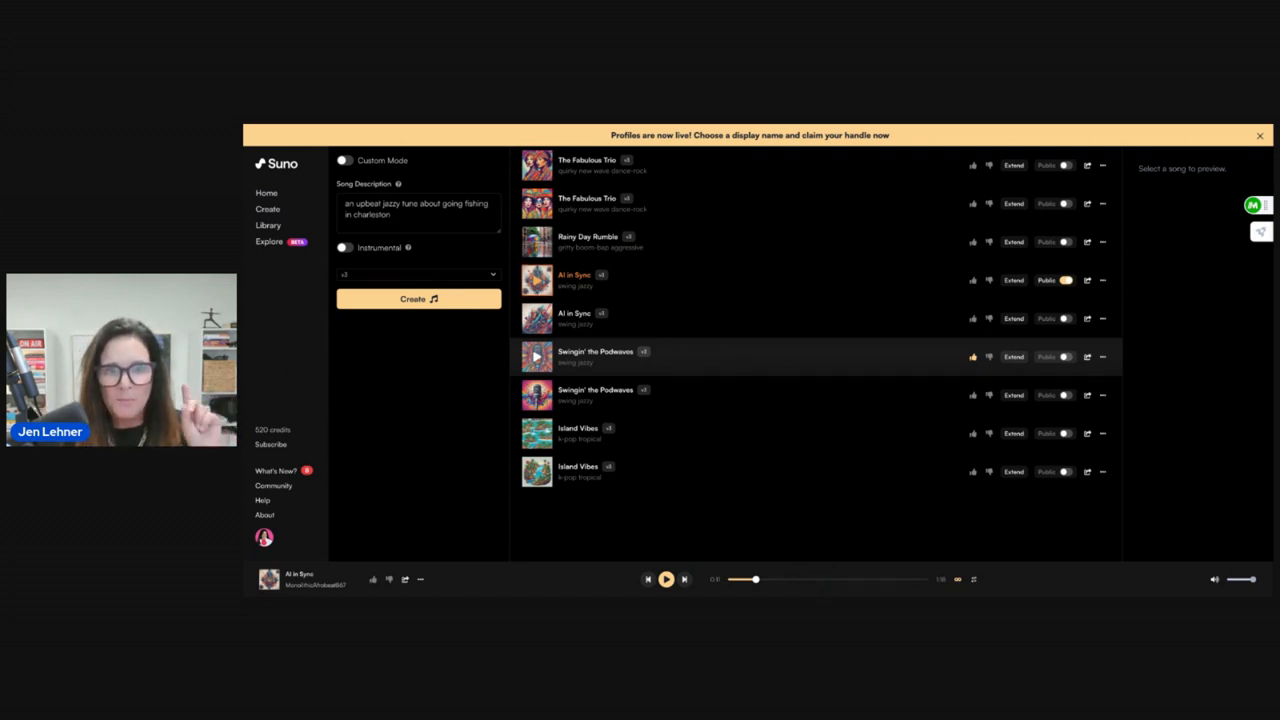
pyautogui.moveTo(733, 347)
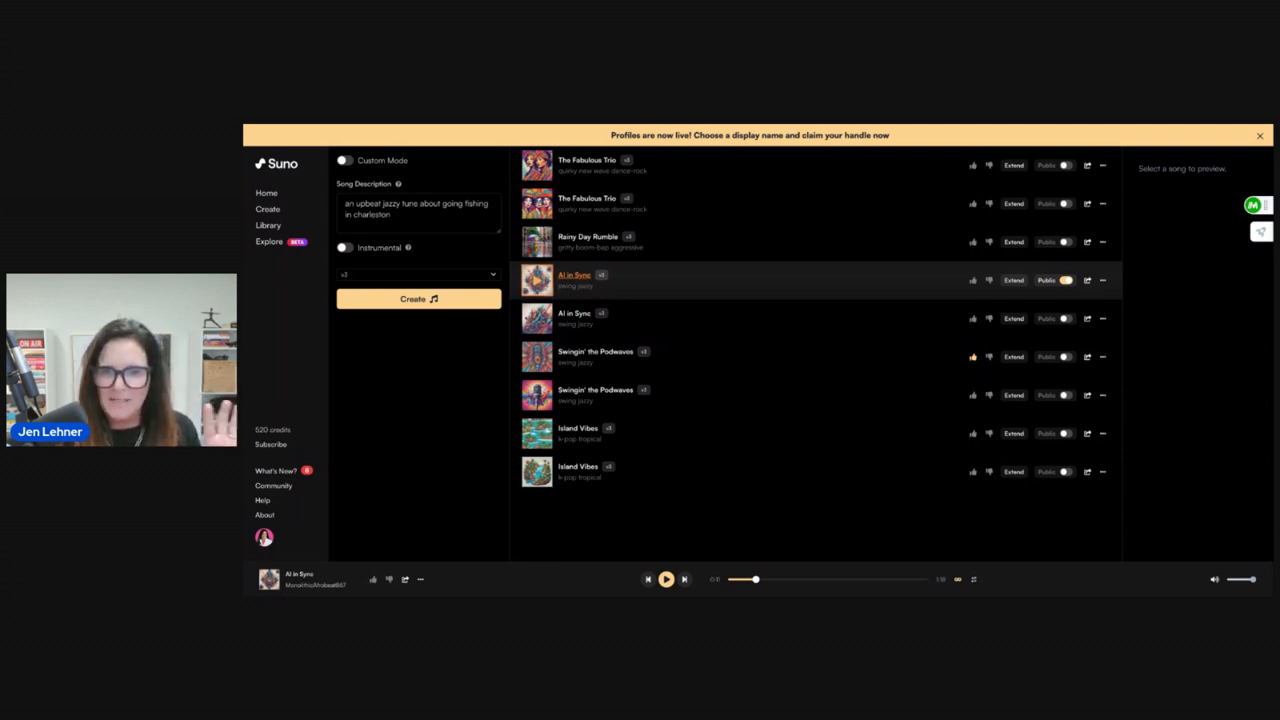
# Open the existing 'AI in Sync' song page and play it, showing its swing-jazz lyrics.
pyautogui.click(575, 280)
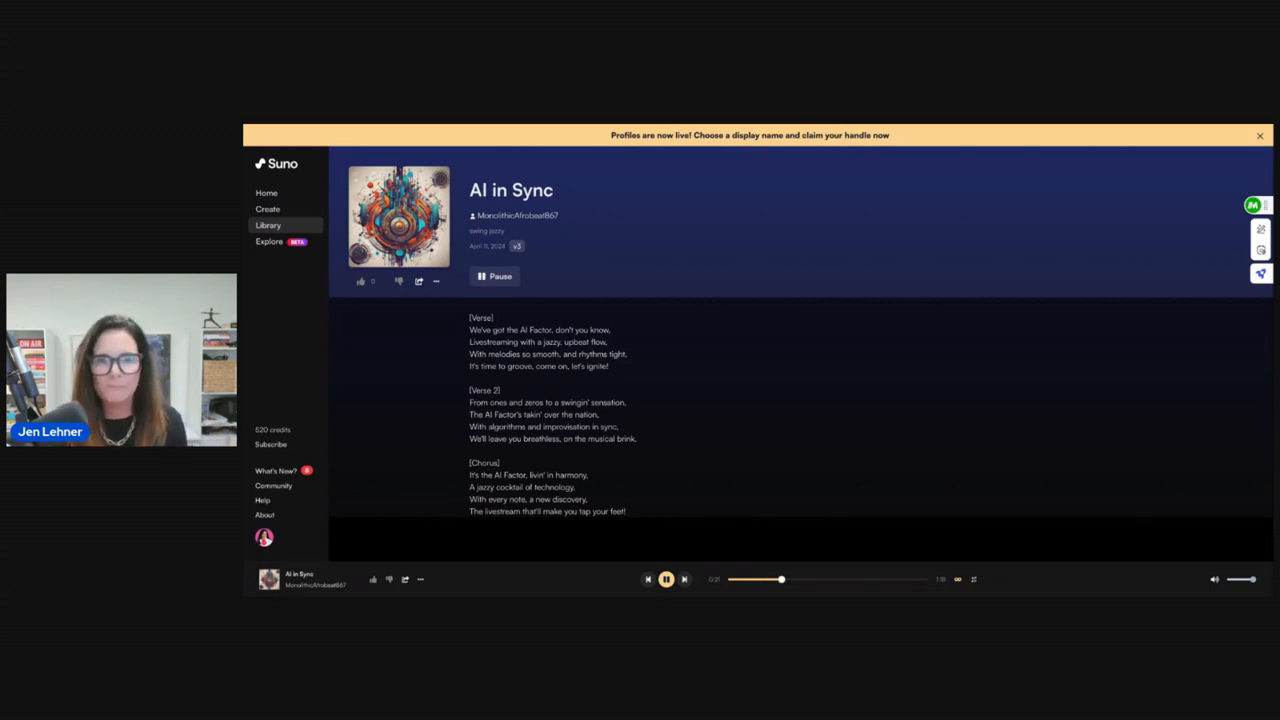
# Pause the 'AI in Sync' playback and return to the Library song list.
pyautogui.click(666, 579)
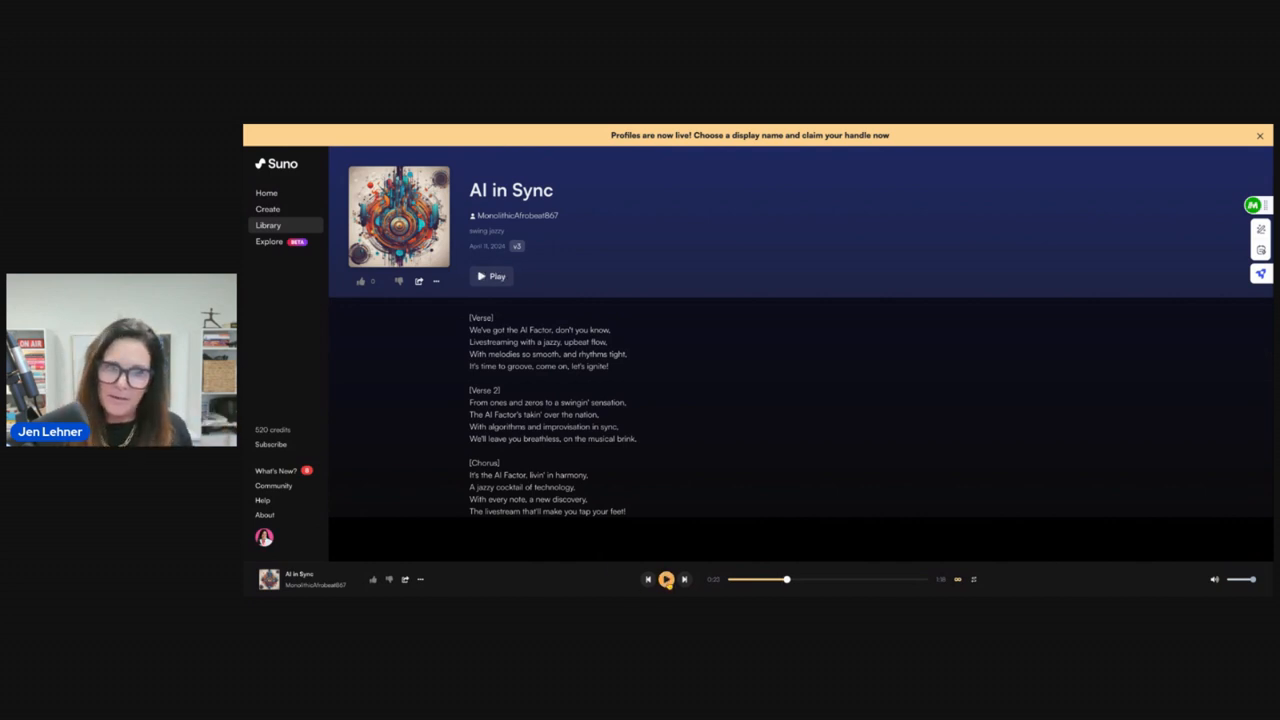
pyautogui.click(666, 579)
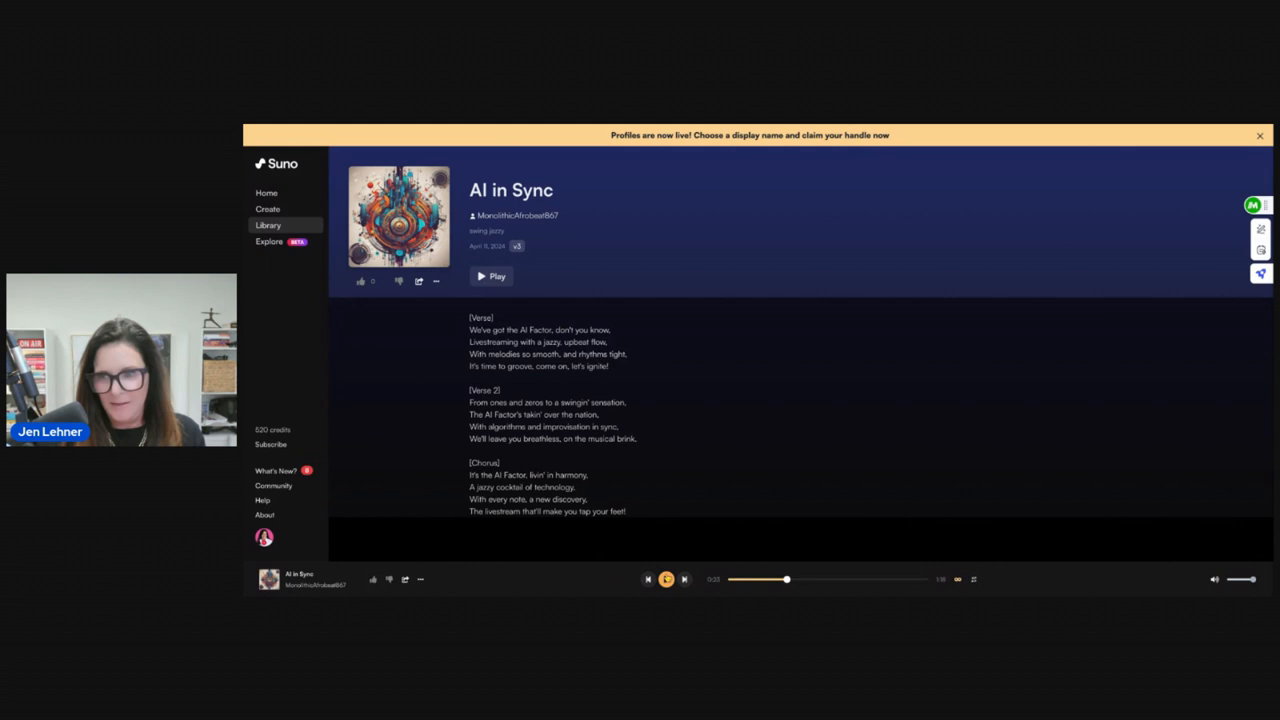
pyautogui.click(666, 579)
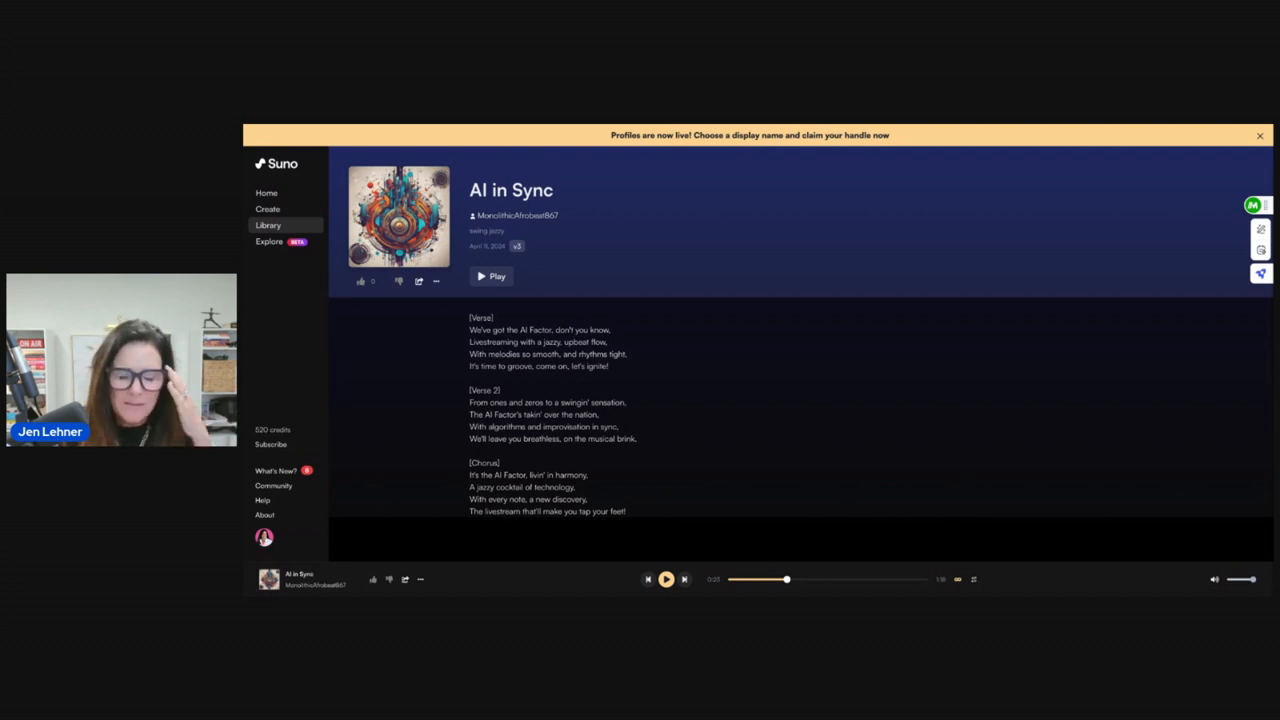
pyautogui.click(268, 225)
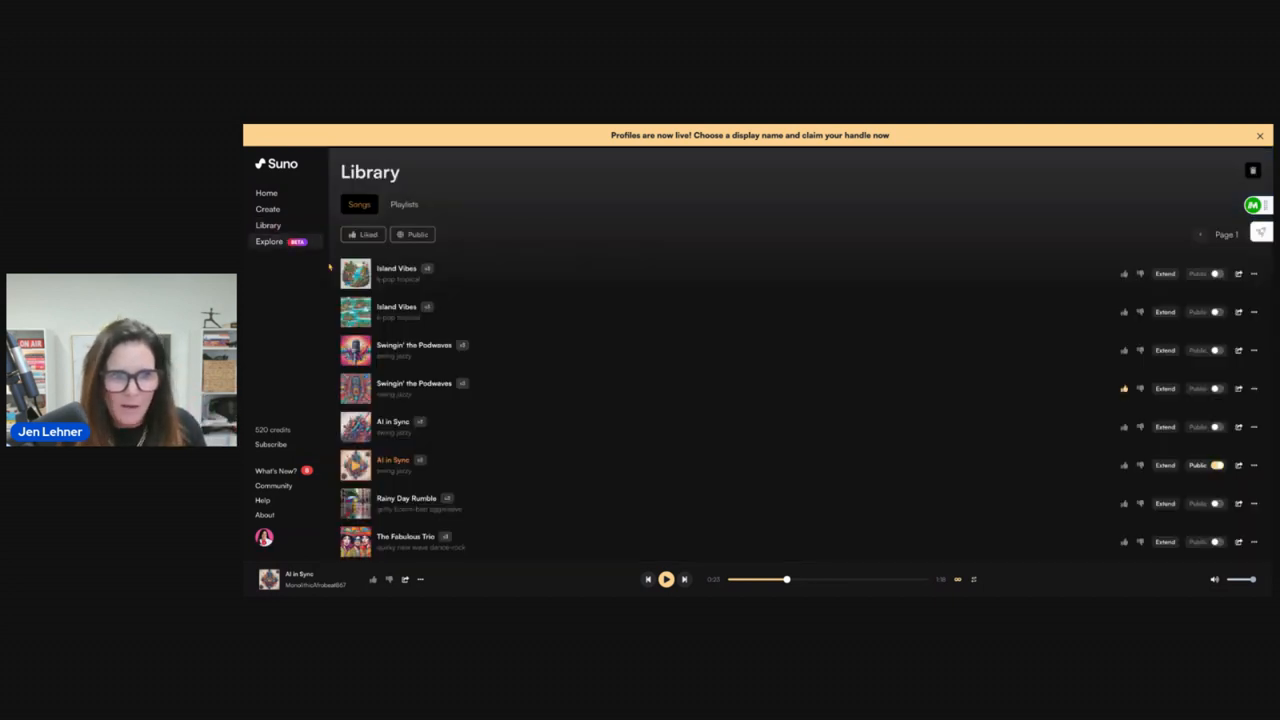